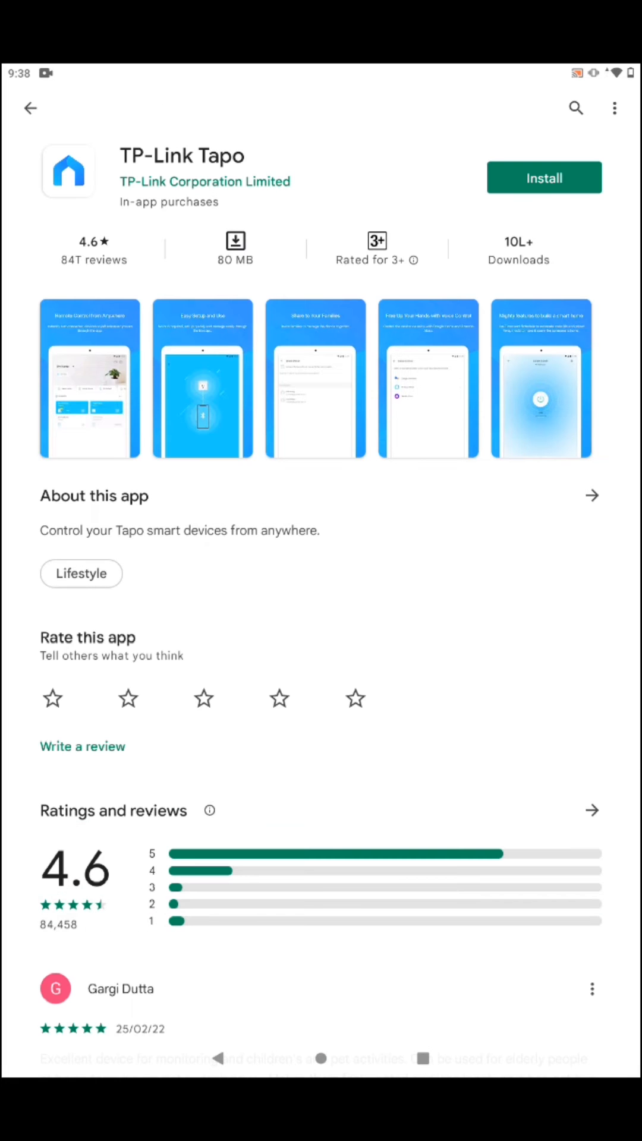
# Install TP-Link Tapo from its store page and launch the newly installed app
pyautogui.click(543, 177)
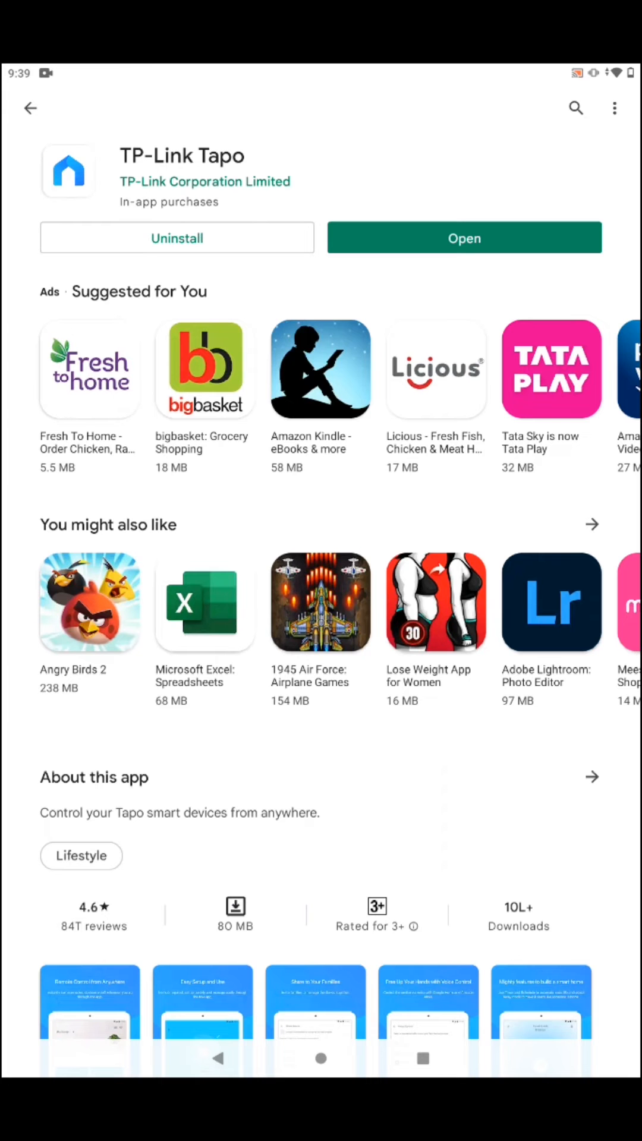
pyautogui.click(464, 237)
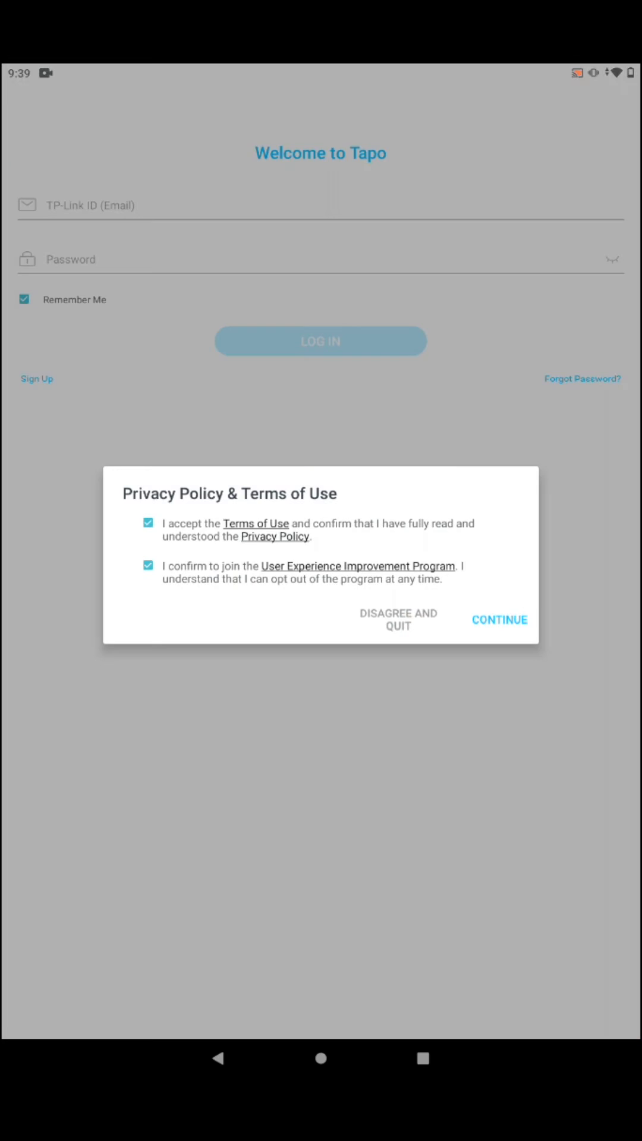
# Accept the privacy policy, briefly start Sign Up, return to login and begin signing in
pyautogui.click(499, 620)
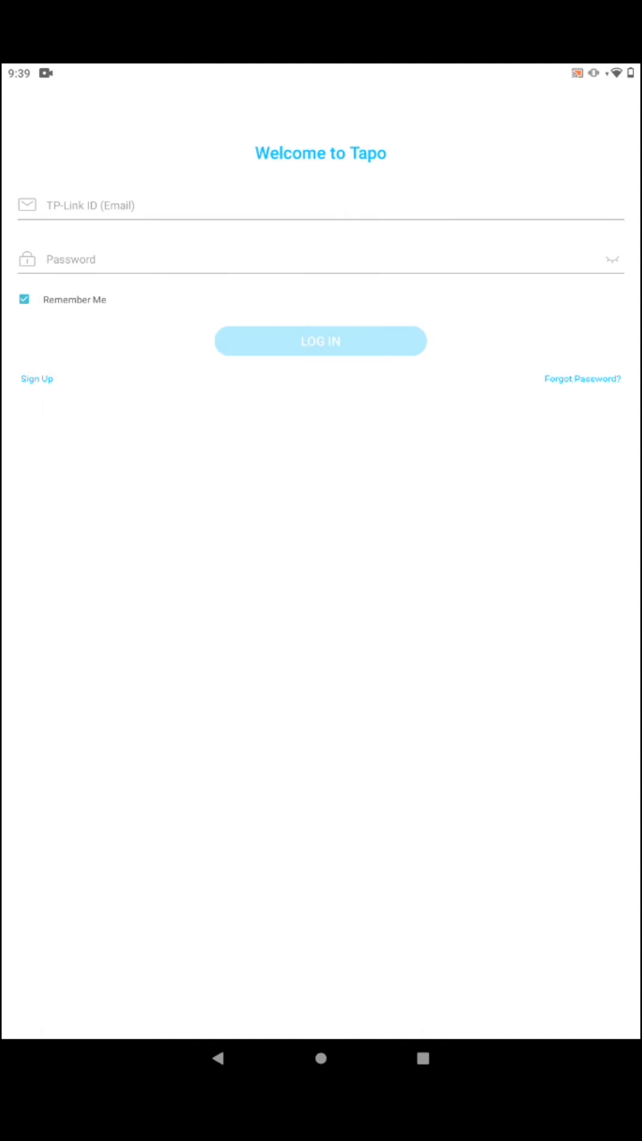
pyautogui.click(37, 378)
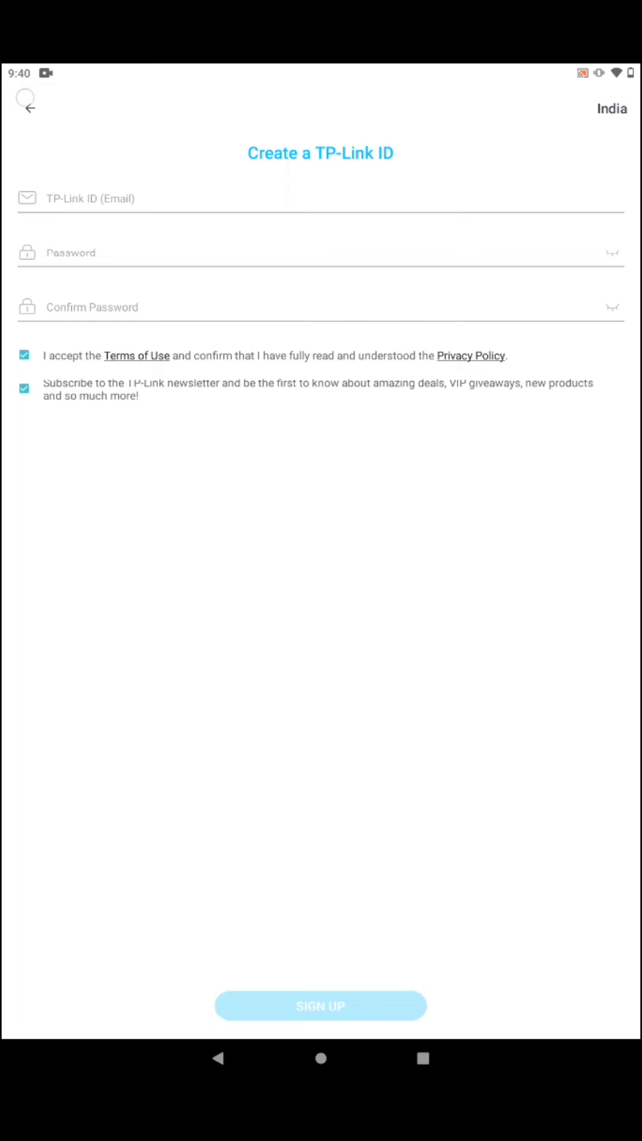
pyautogui.click(319, 198)
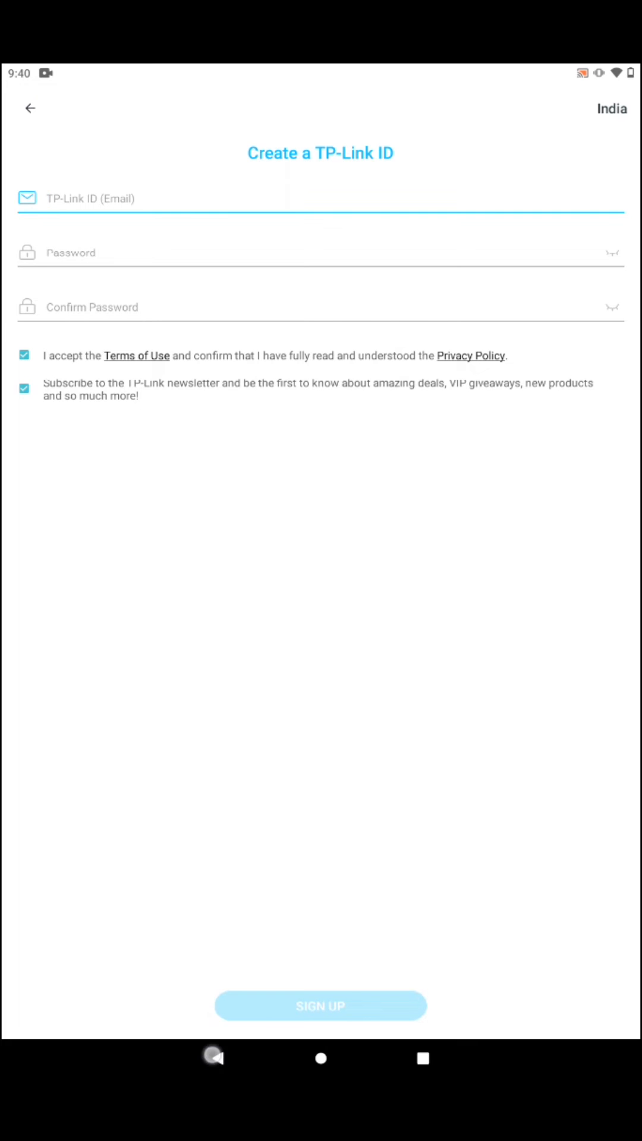
pyautogui.click(30, 108)
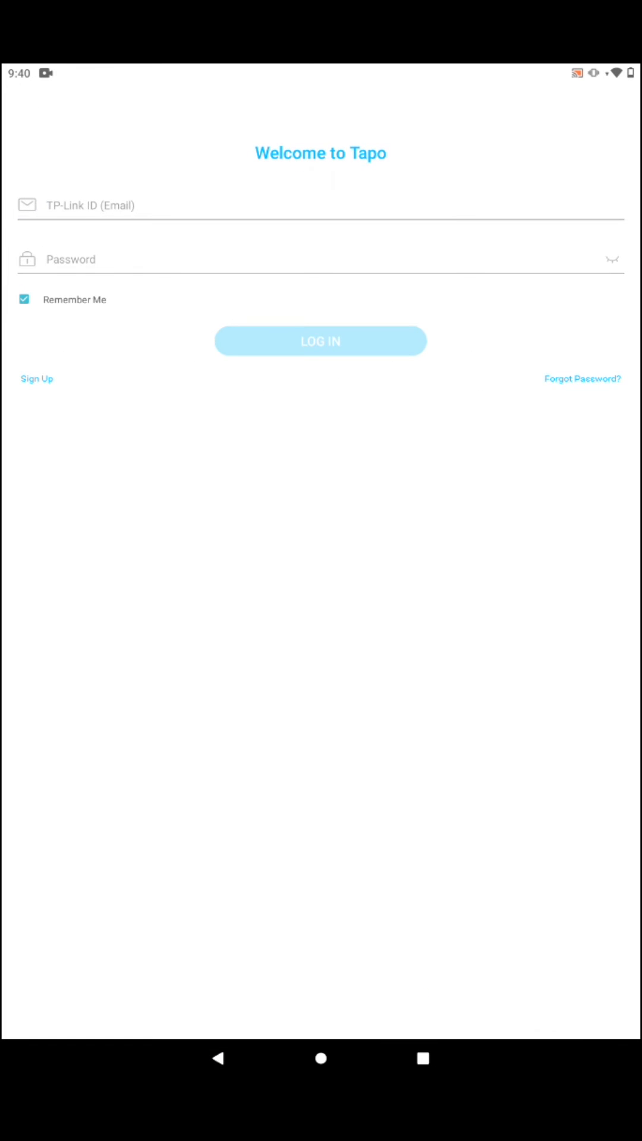
pyautogui.click(320, 341)
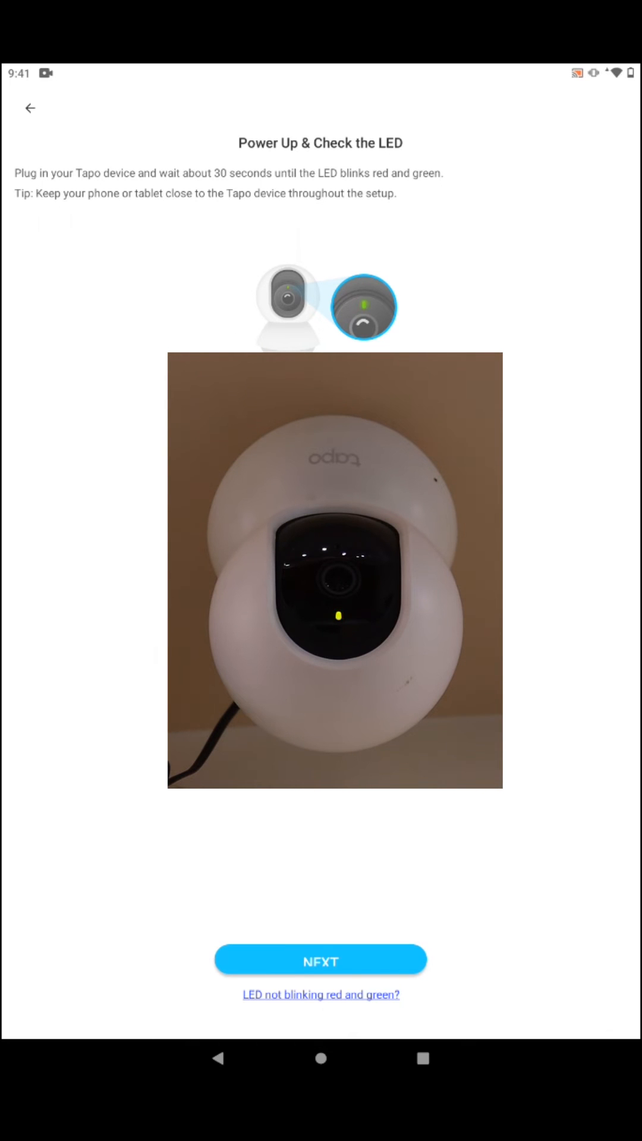
# Close the LED demonstration video and confirm the camera LED is blinking red and green
pyautogui.click(320, 961)
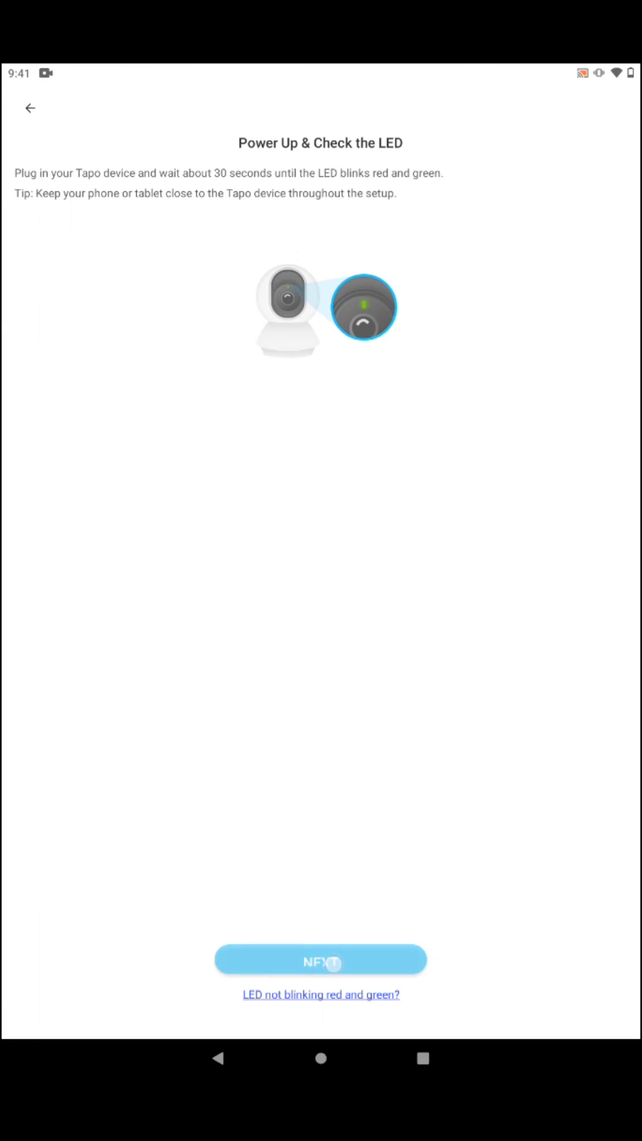
pyautogui.click(320, 960)
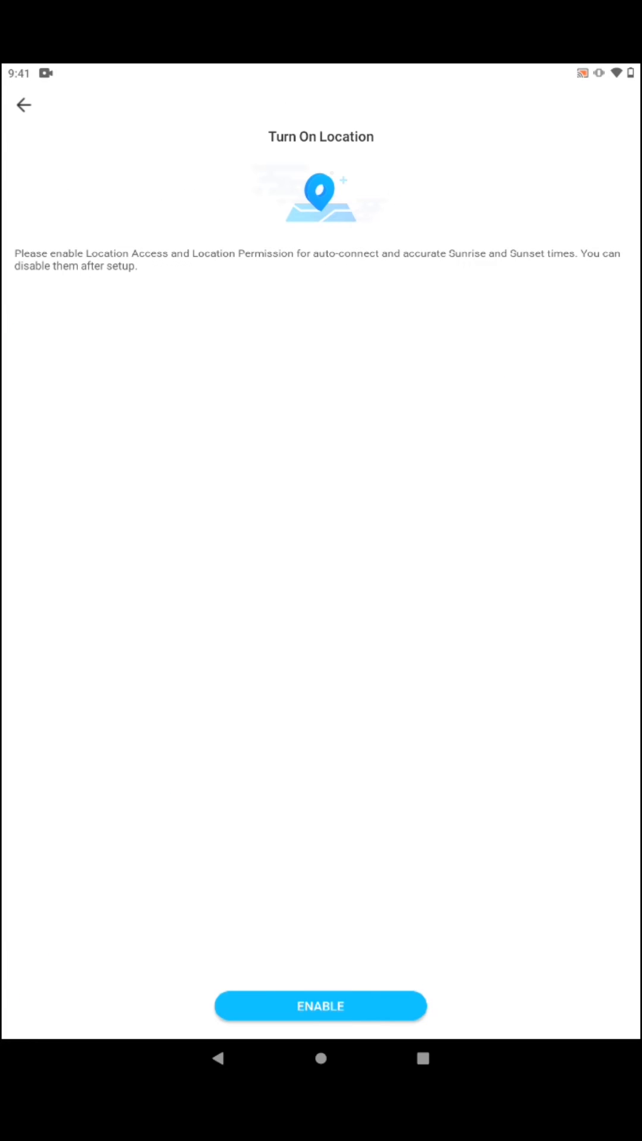
# Allow Tapo location access only while using the app and open the device location settings
pyautogui.click(320, 1005)
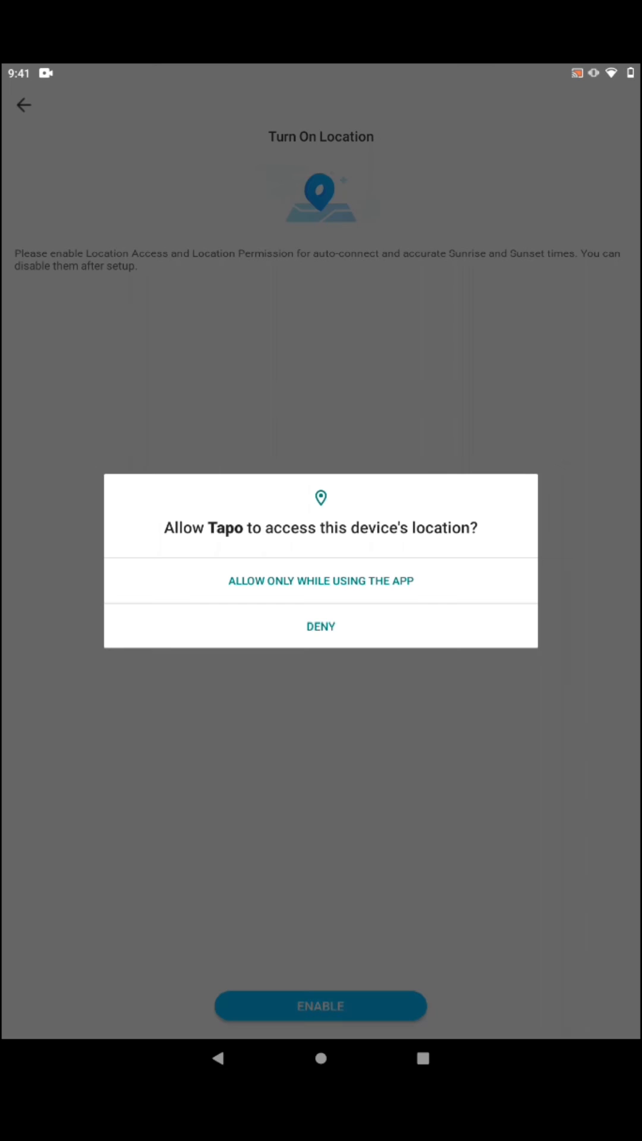
pyautogui.click(320, 626)
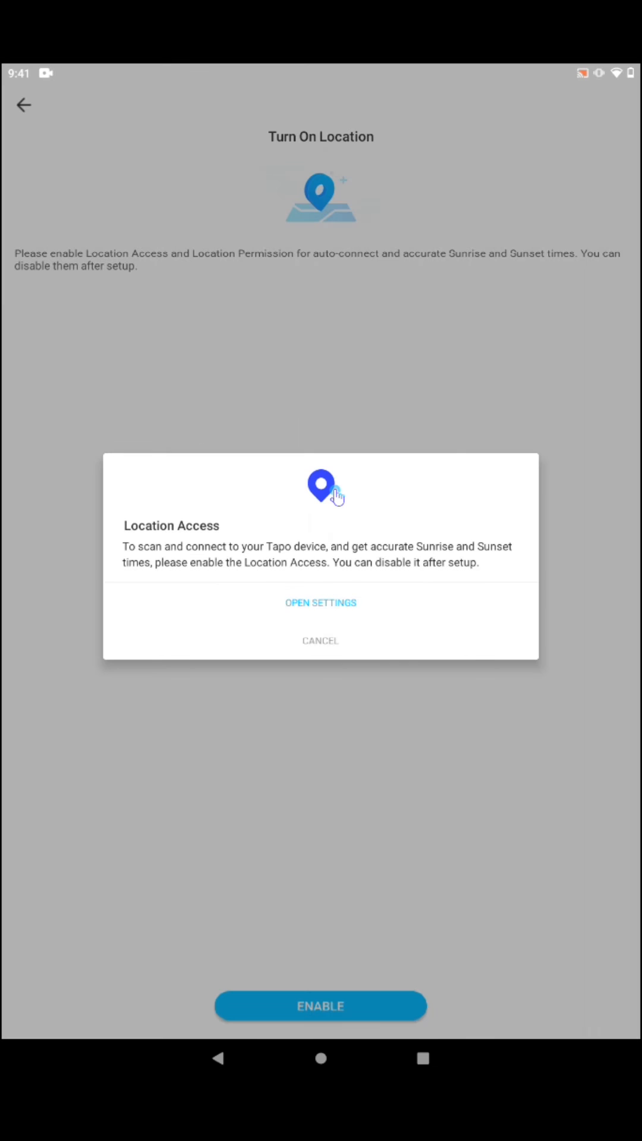
pyautogui.click(320, 603)
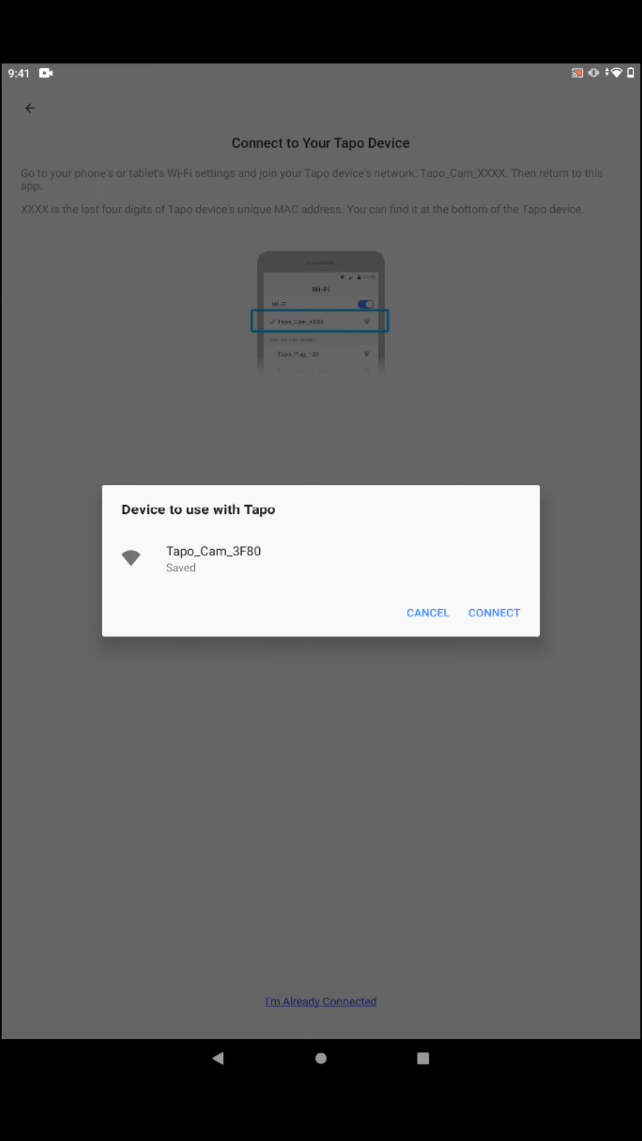
# Select the camera's Tapo_Cam_3F80 Wi-Fi network and connect the tablet to it
pyautogui.click(495, 613)
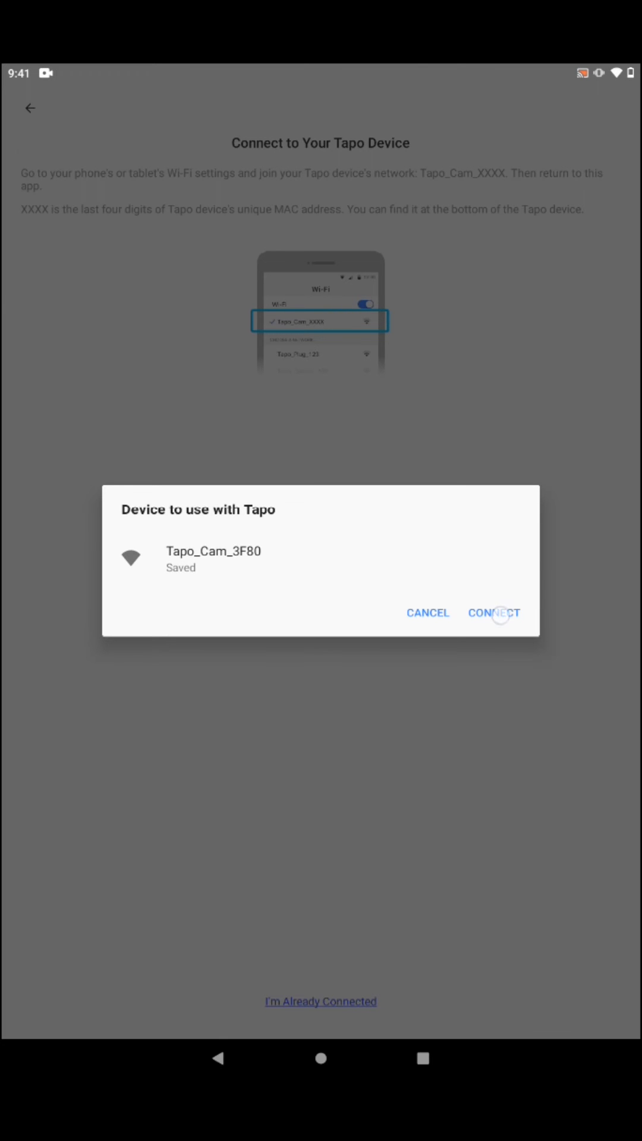
pyautogui.click(495, 613)
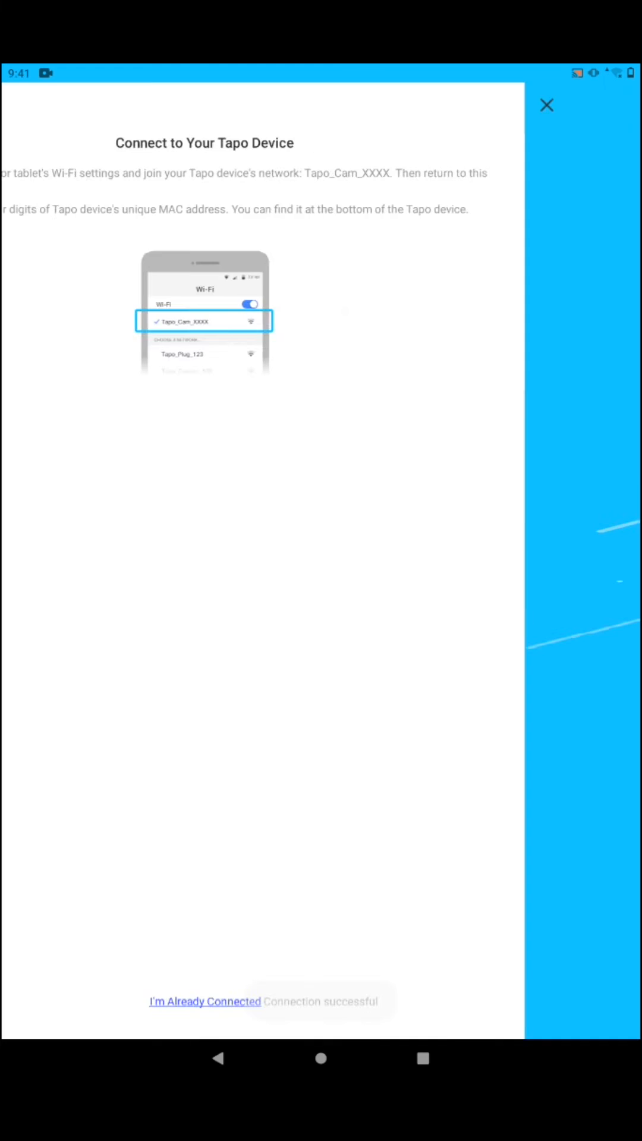
pyautogui.click(203, 1001)
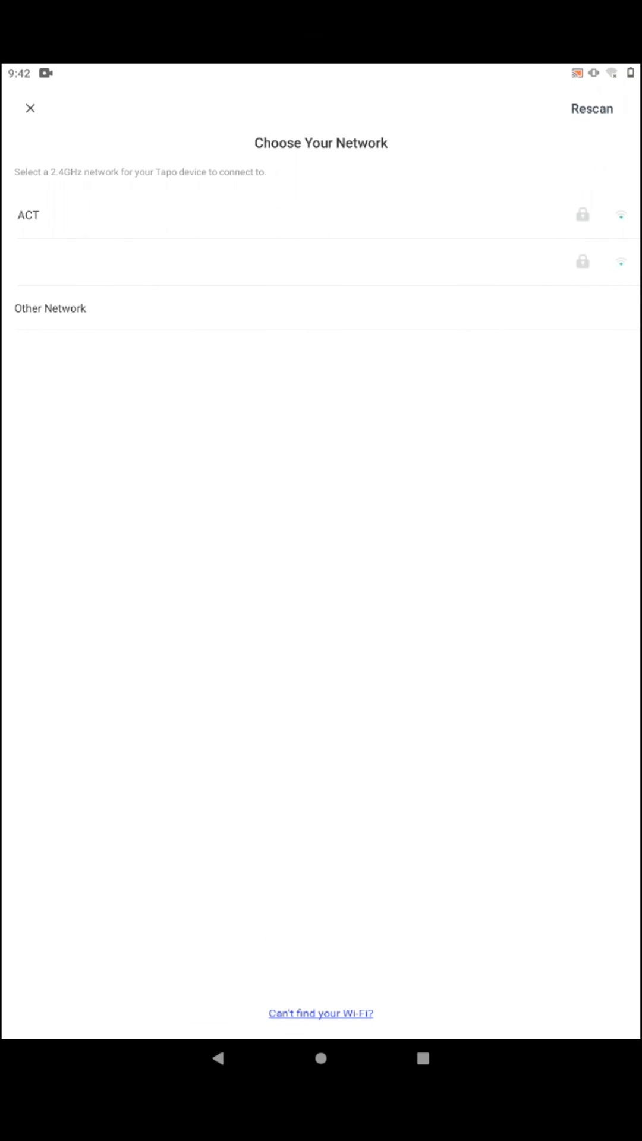
# Choose the ACT network, enter its password and confirm the camera should join ACT
pyautogui.click(29, 214)
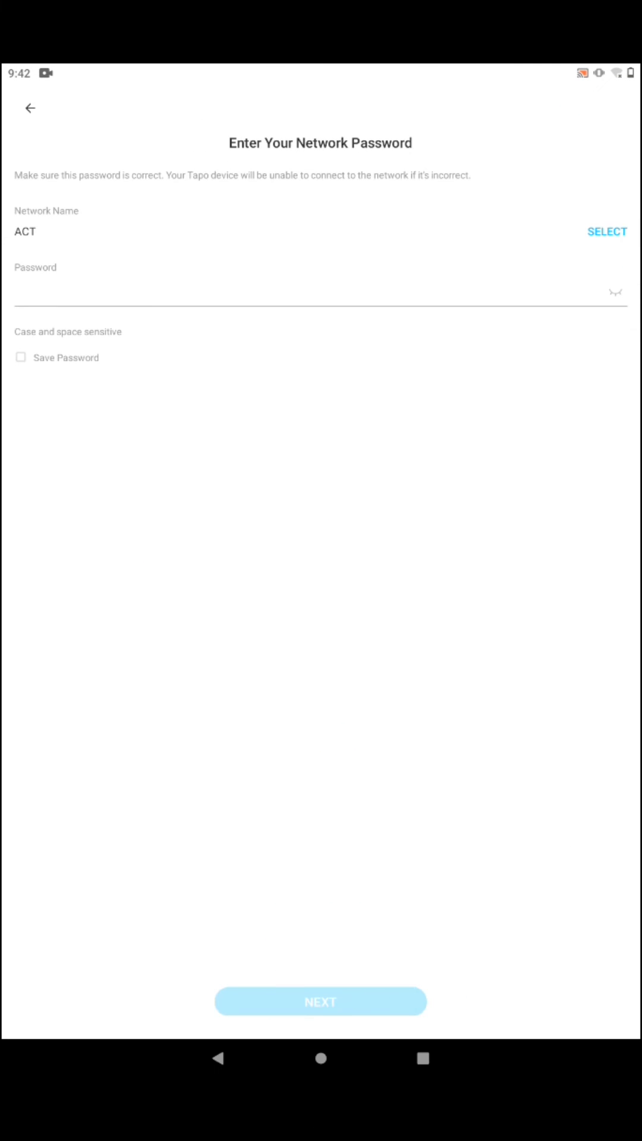
pyautogui.click(320, 293)
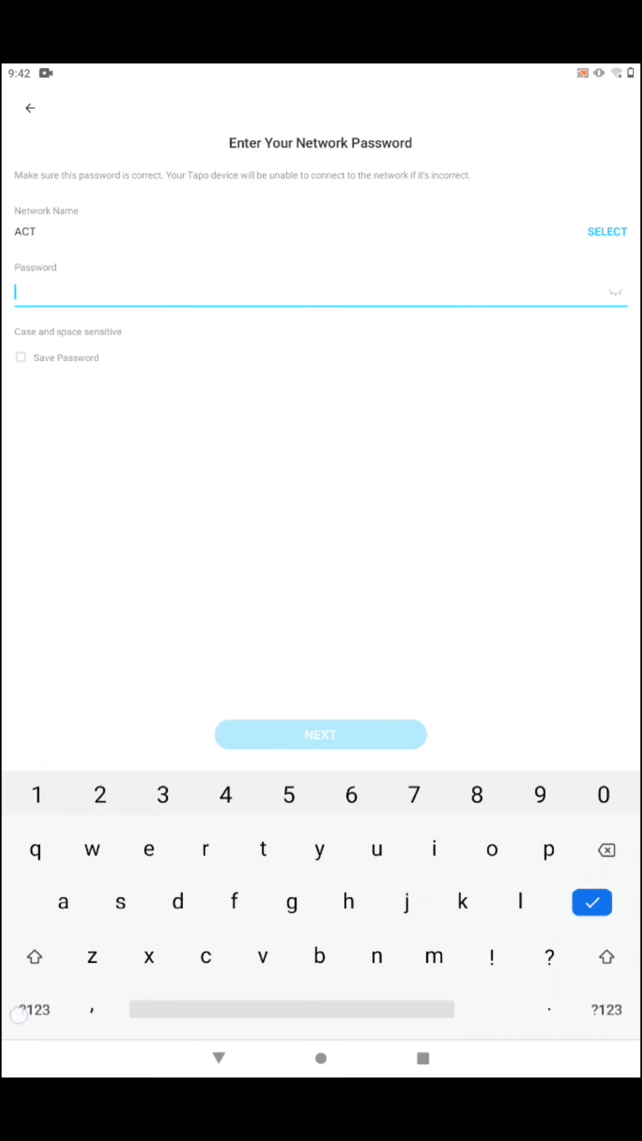
pyautogui.click(31, 1009)
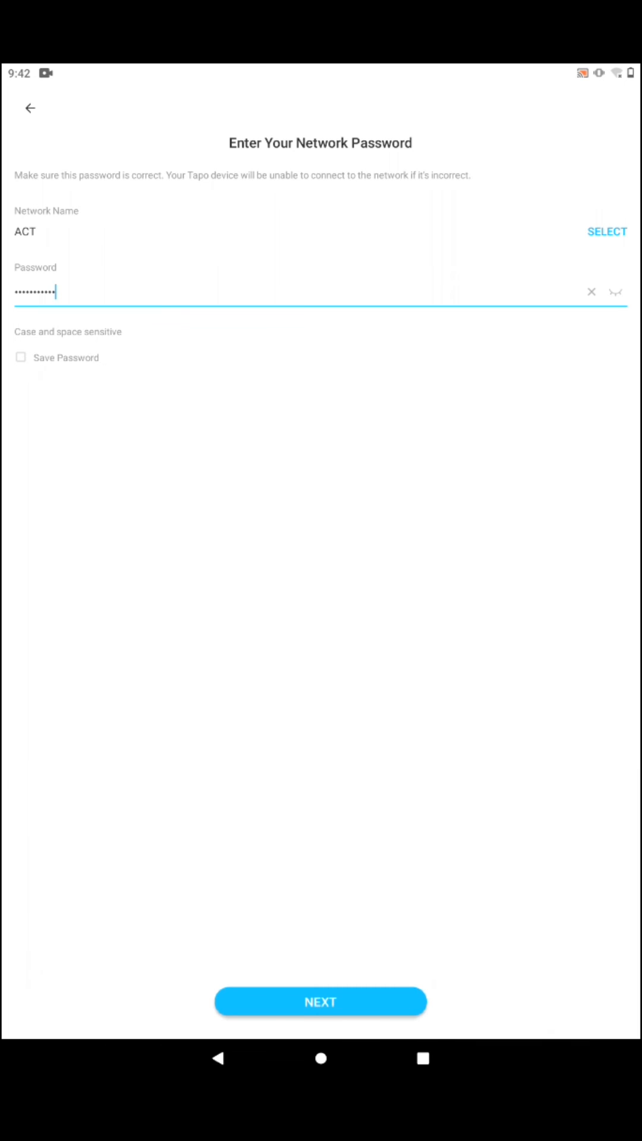
pyautogui.click(320, 1001)
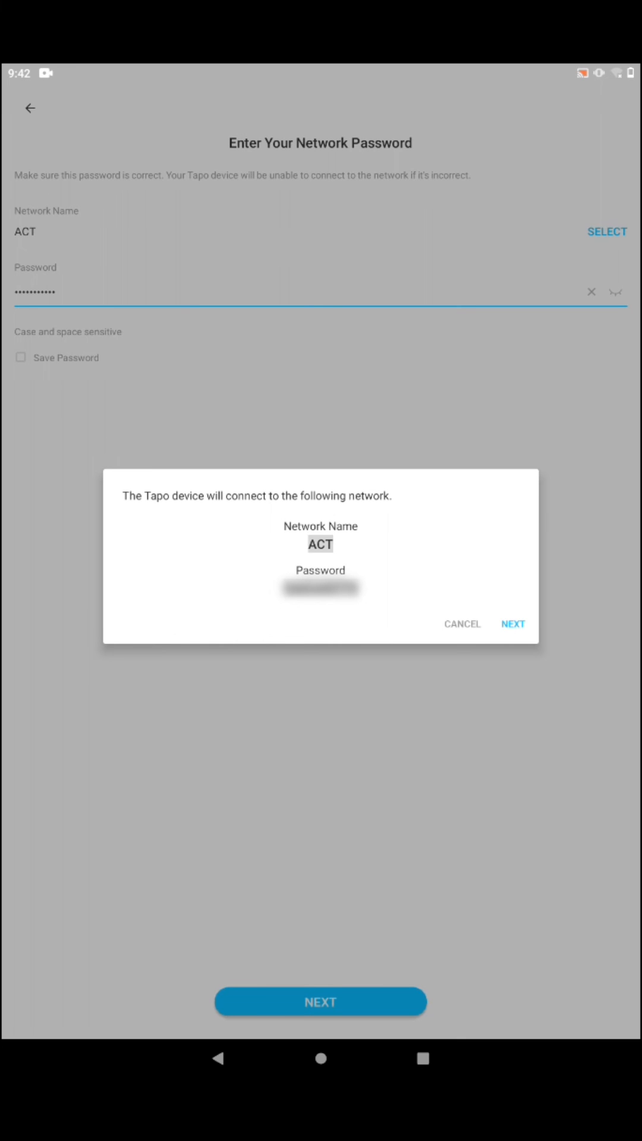
pyautogui.click(514, 624)
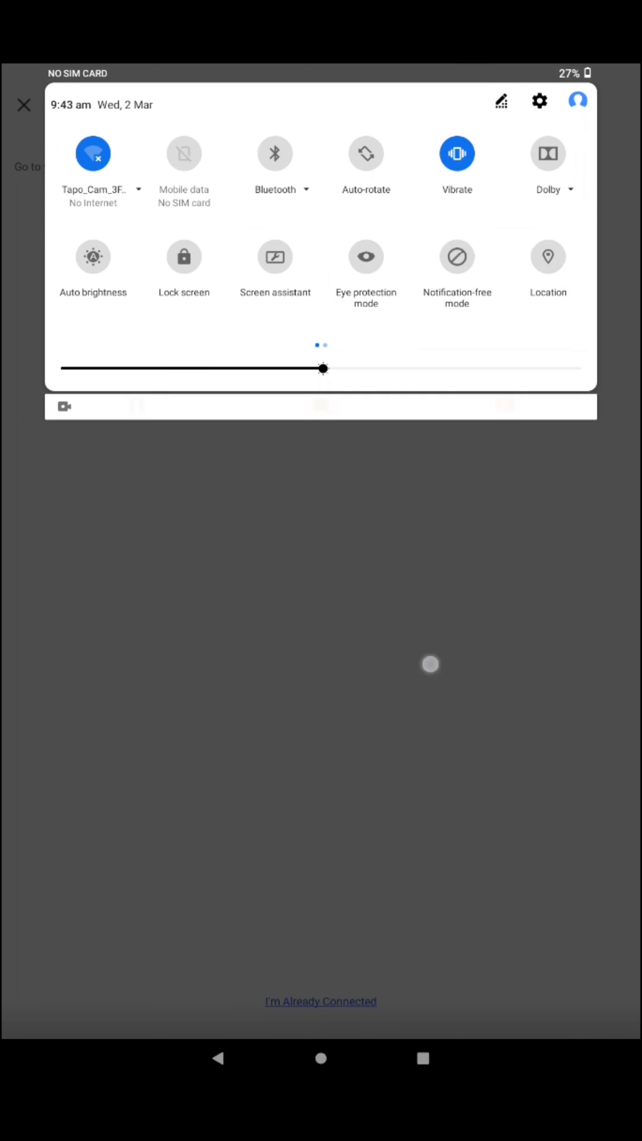
# From quick settings' WLAN list, reconnect the tablet to the ACT network
pyautogui.click(547, 256)
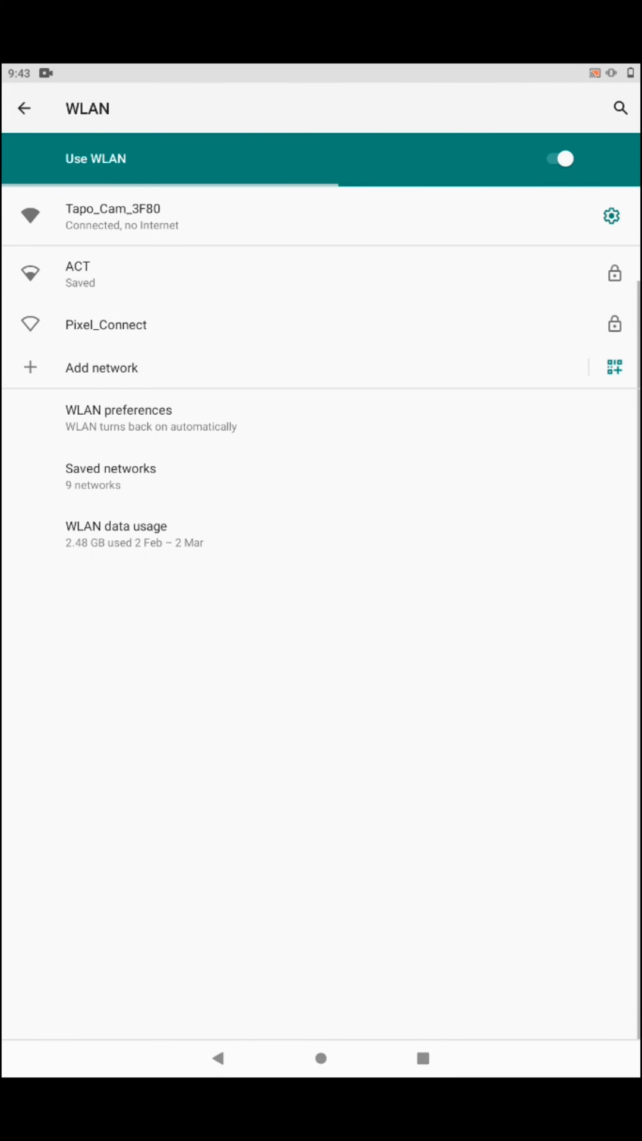
pyautogui.click(78, 273)
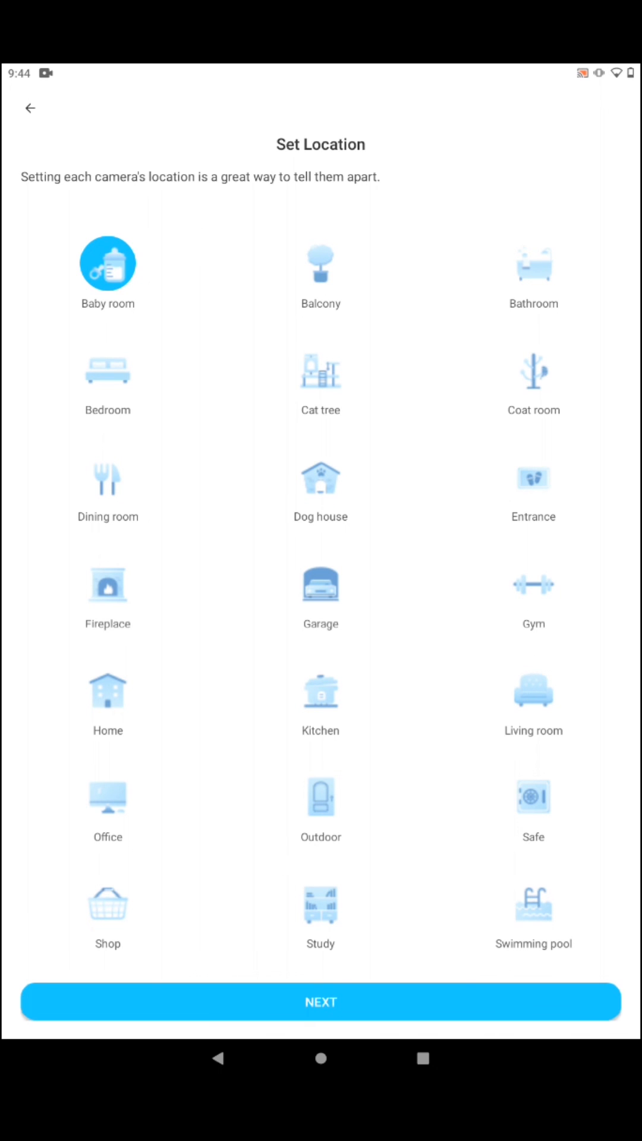
# Choose Home as the camera's location and confirm to finish device setup
pyautogui.click(108, 690)
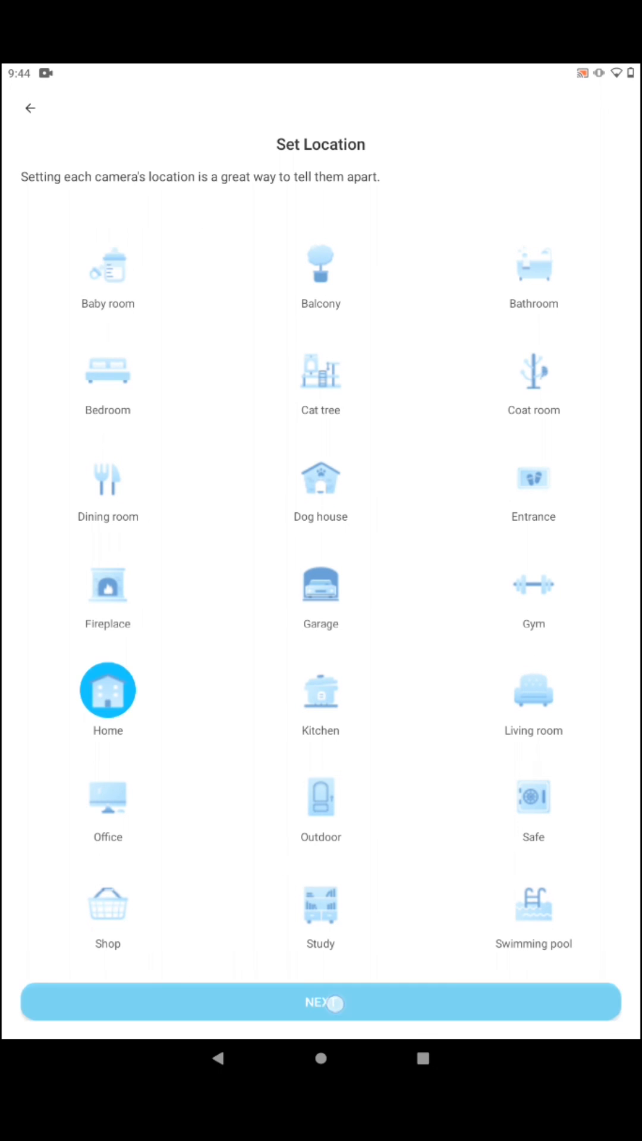
pyautogui.click(319, 1004)
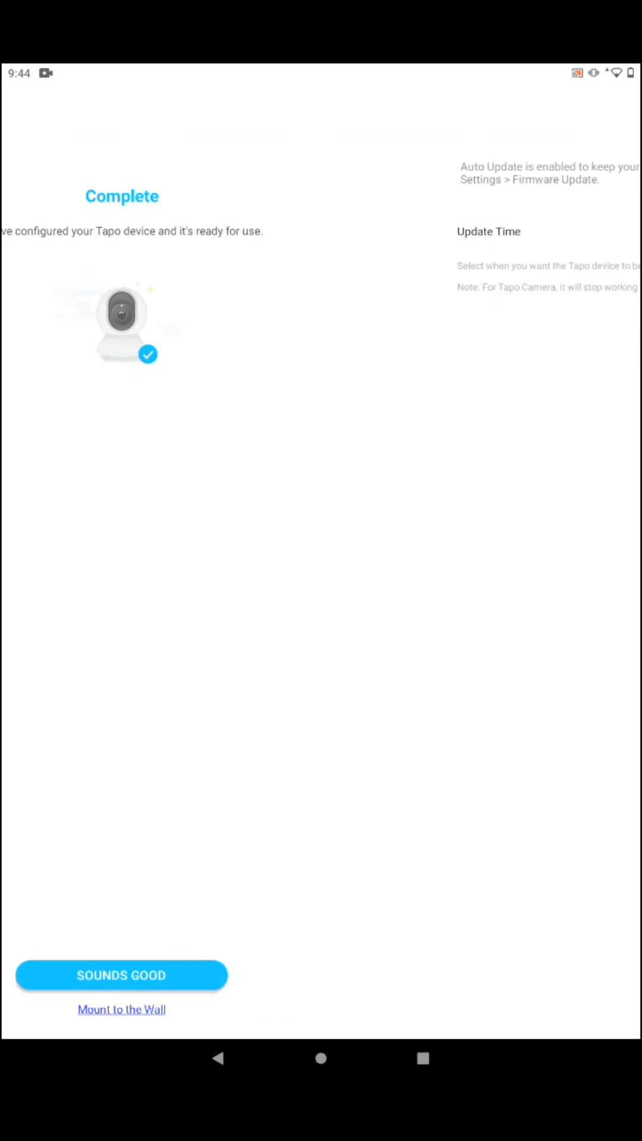
# Dismiss the setup-complete, firmware update, local recording and cloud storage notices
pyautogui.click(121, 974)
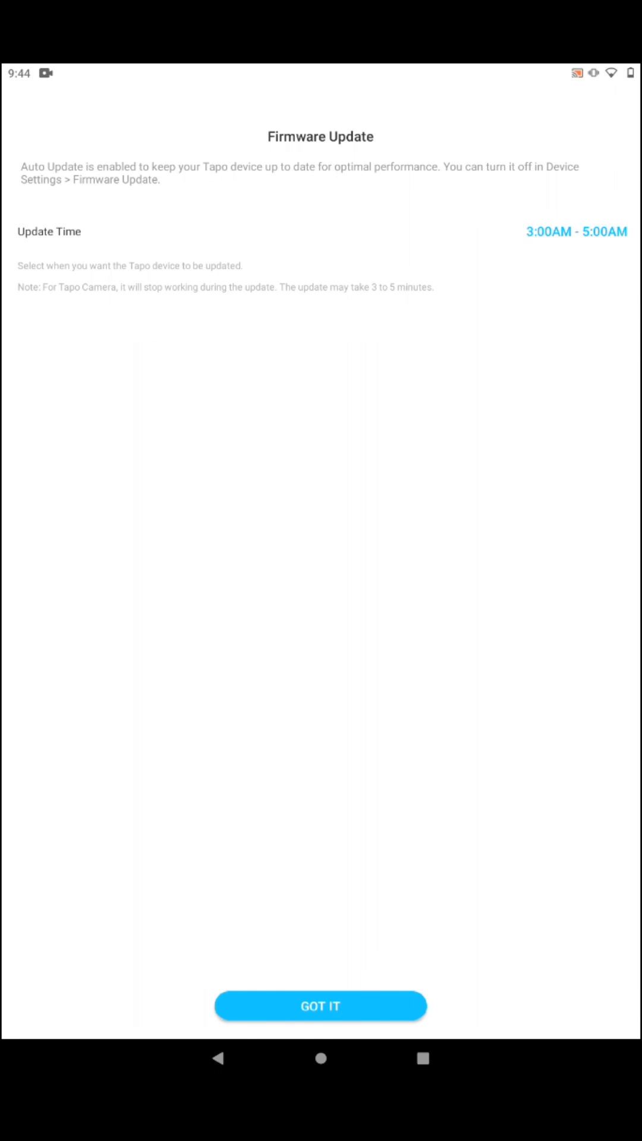
pyautogui.click(320, 1006)
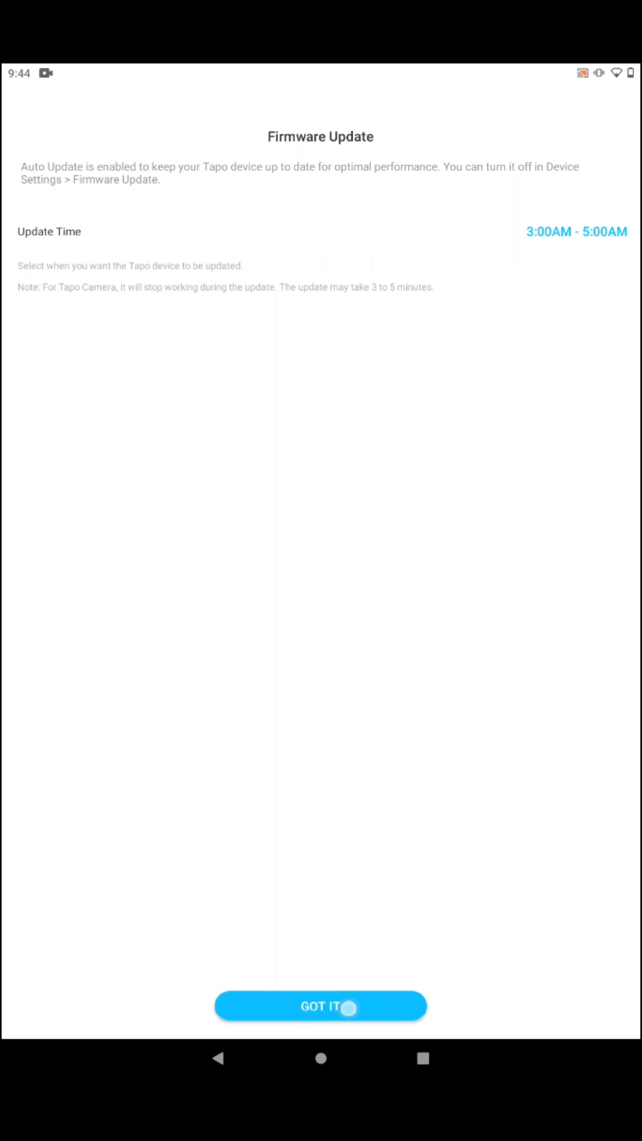
pyautogui.click(319, 1006)
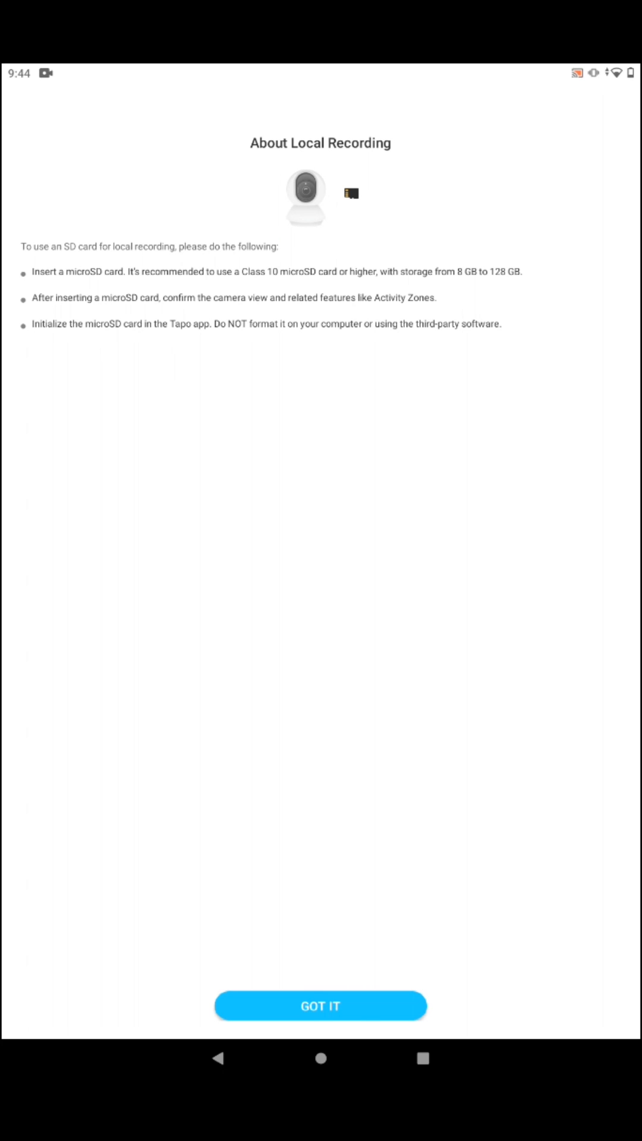
pyautogui.click(320, 1006)
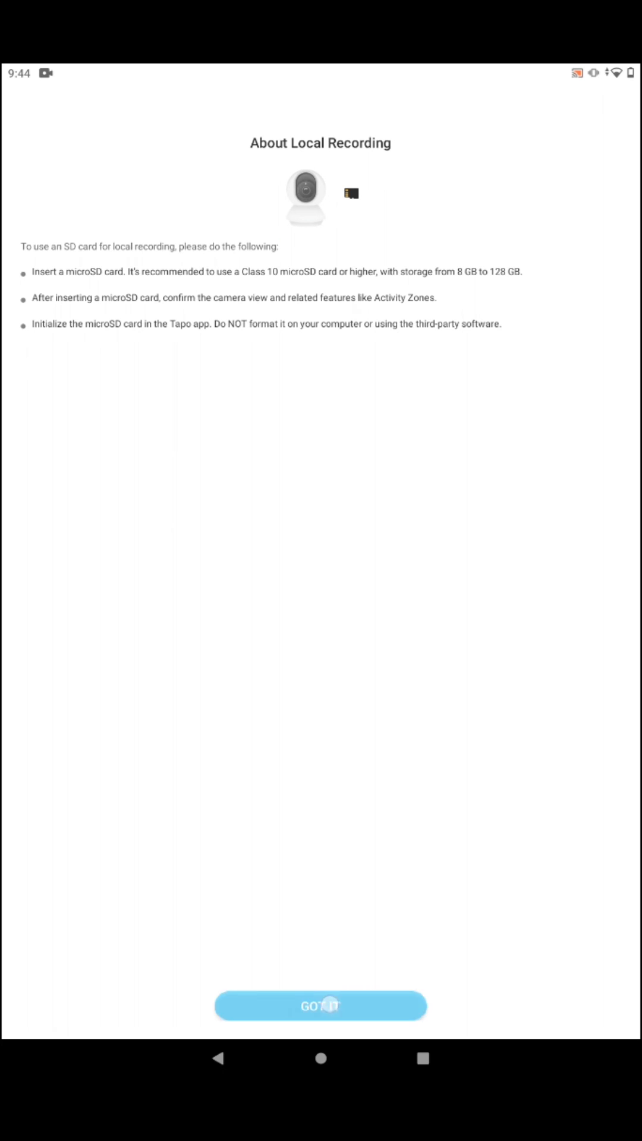
pyautogui.click(319, 1007)
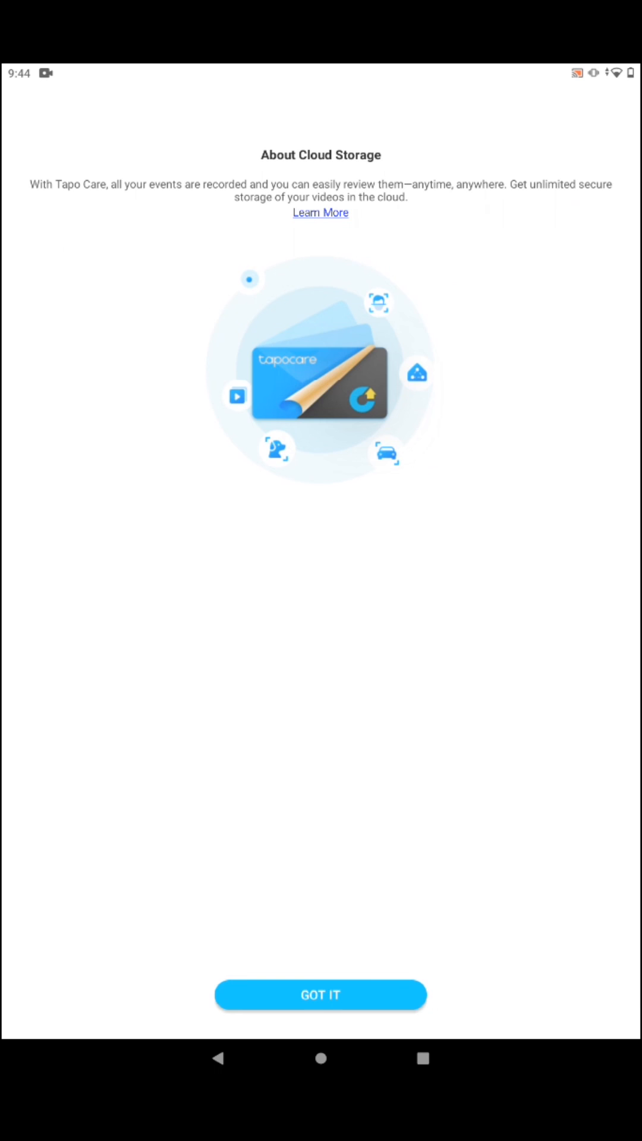
pyautogui.click(320, 995)
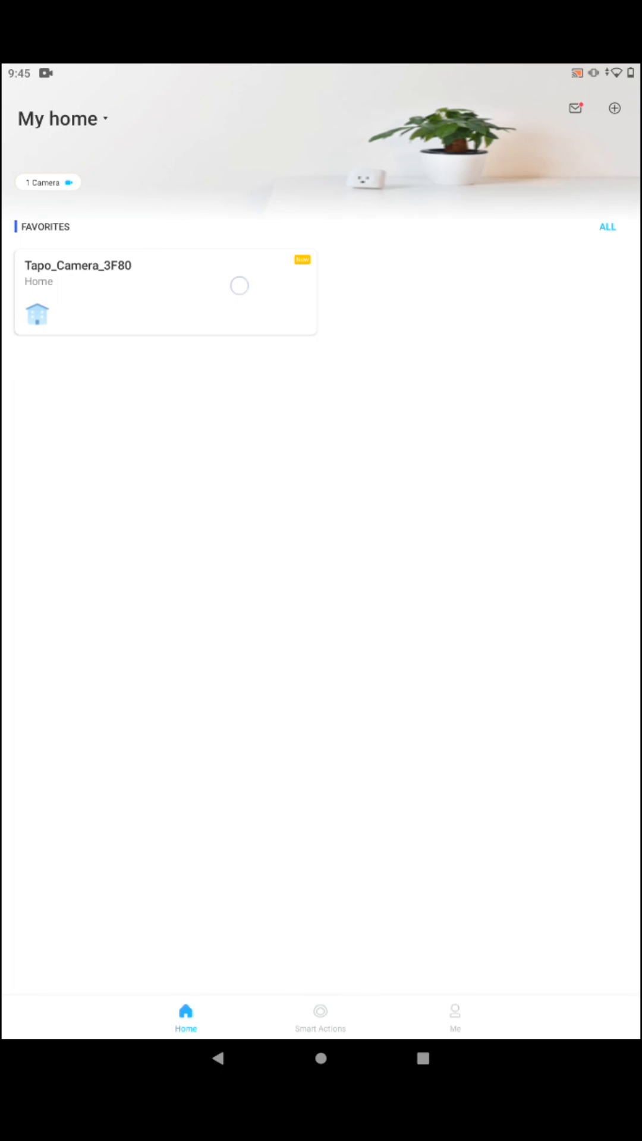
# Open the new Tapo_Camera_3F80 card from the My home screen
pyautogui.click(164, 290)
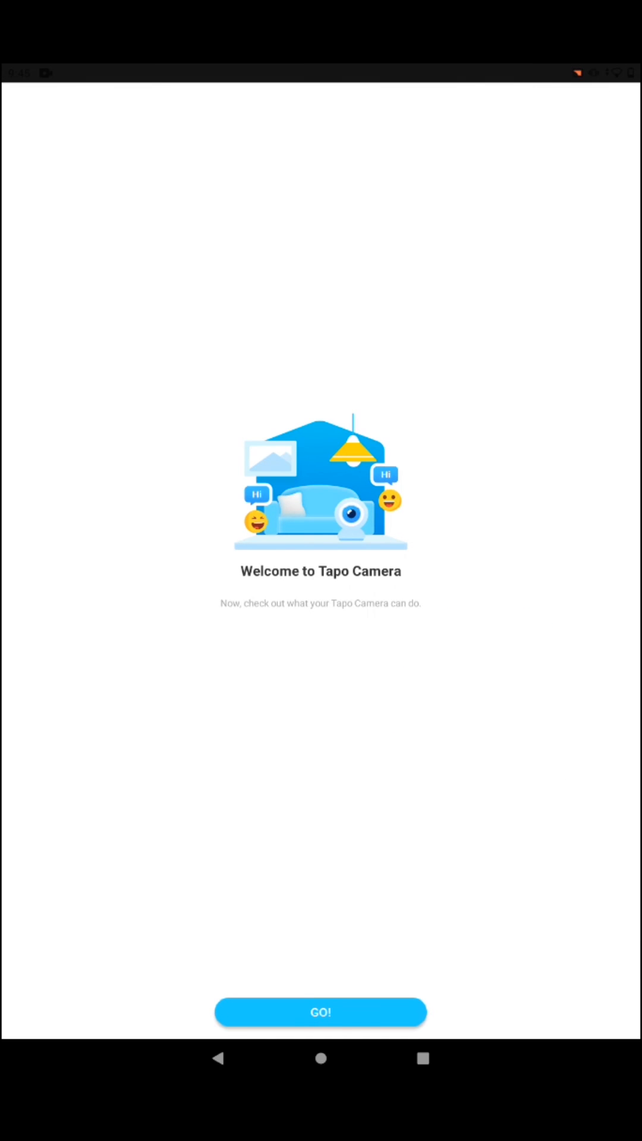